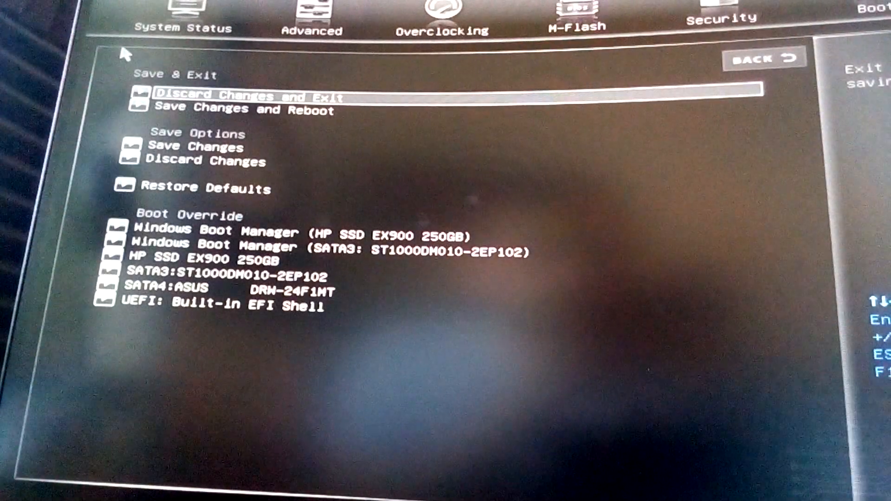
Step: Override the CPU core voltage to 1.3000 V on the Overclocking page
{"action": "left_click", "coordinate": [245, 96]}
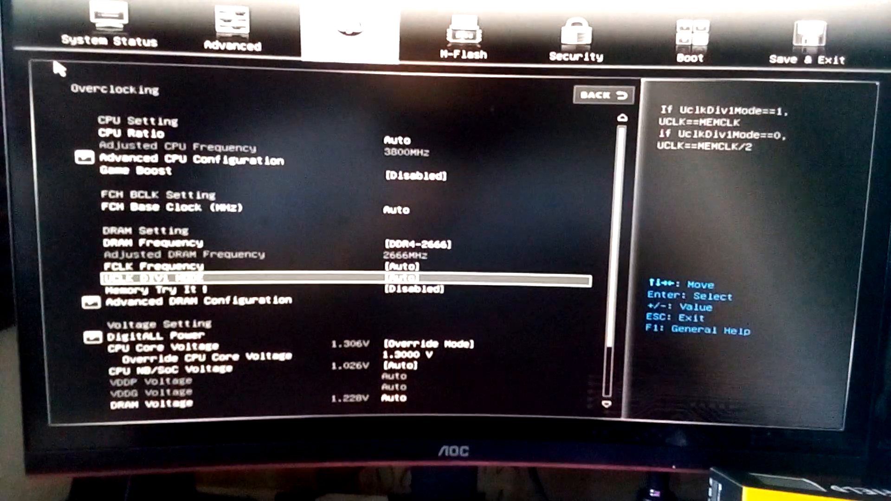
Step: Show the DRAM Frequency choices, Auto through DDR4-4133 with DDR4-2666 current
{"action": "key", "text": "Down"}
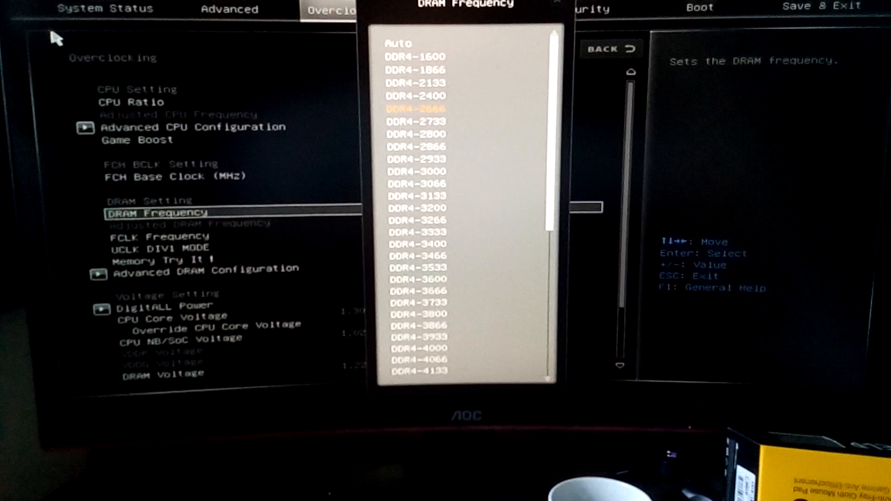
Step: Choose the DRAM frequency and go to Save & Exit, raising the exit confirmation prompt
{"action": "key", "text": "Up"}
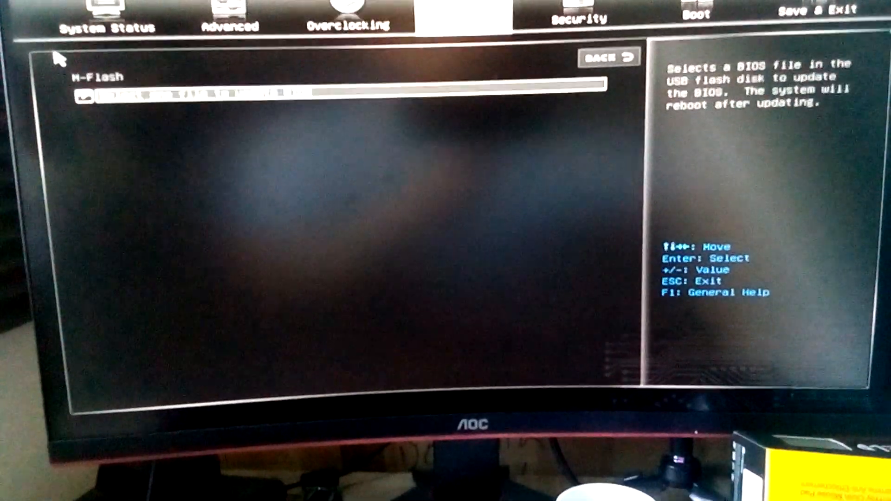
{"action": "left_click", "coordinate": [817, 8]}
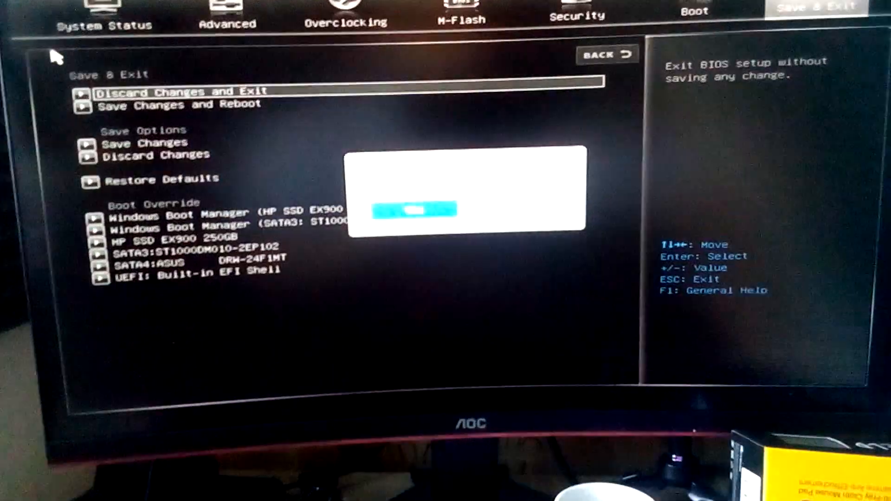